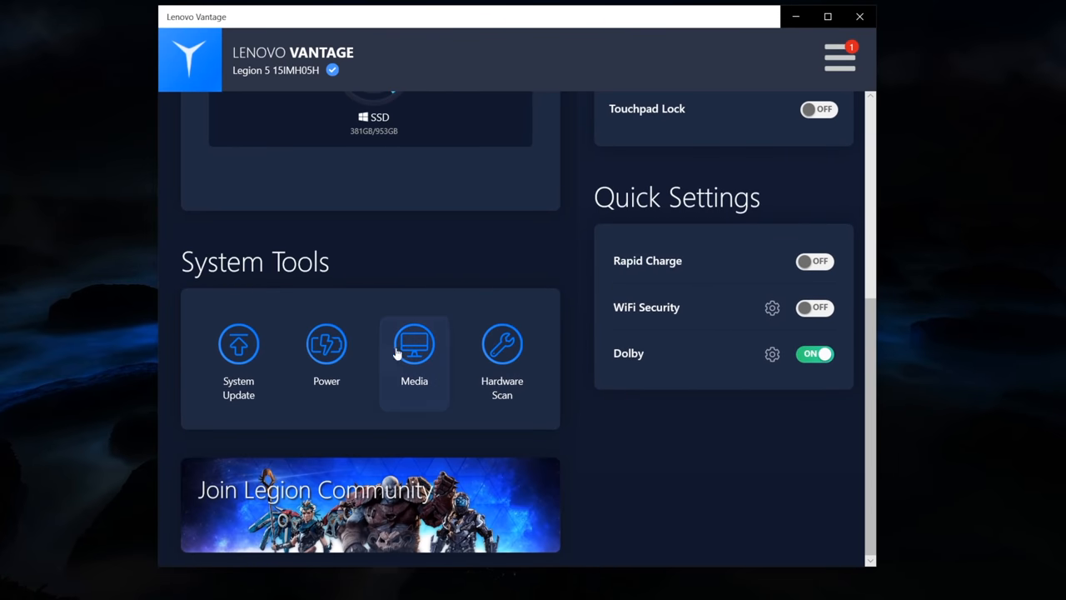
{"action": "mouse_move", "coordinate": [583, 376]}
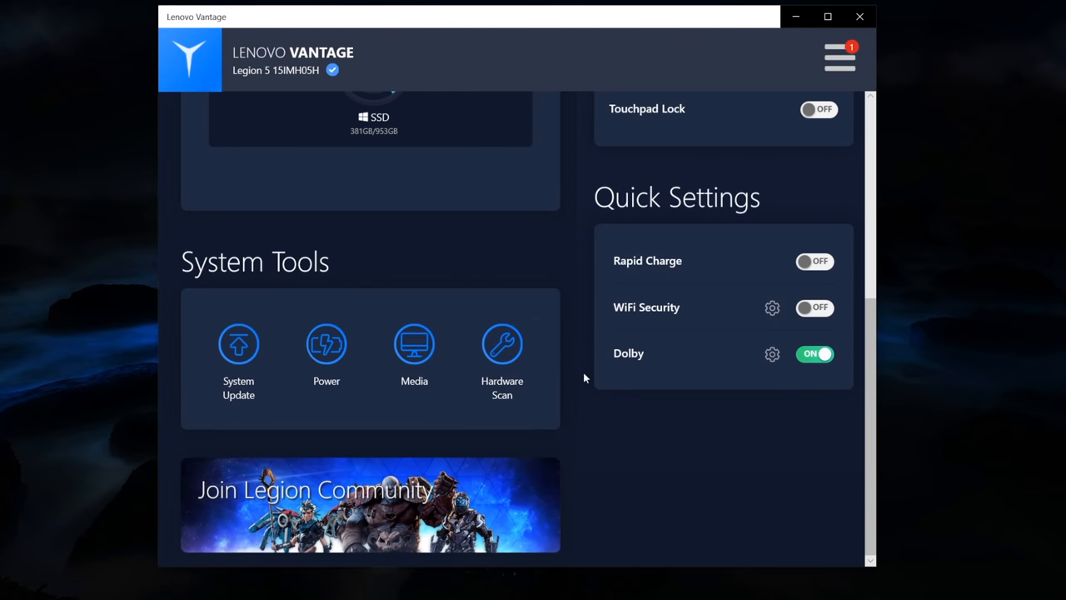
Bring up the Thermal Mode Setting dialog under Legion Edge, with Quiet Mode currently selected.
{"action": "scroll", "scroll_direction": "up", "scroll_amount": 3}
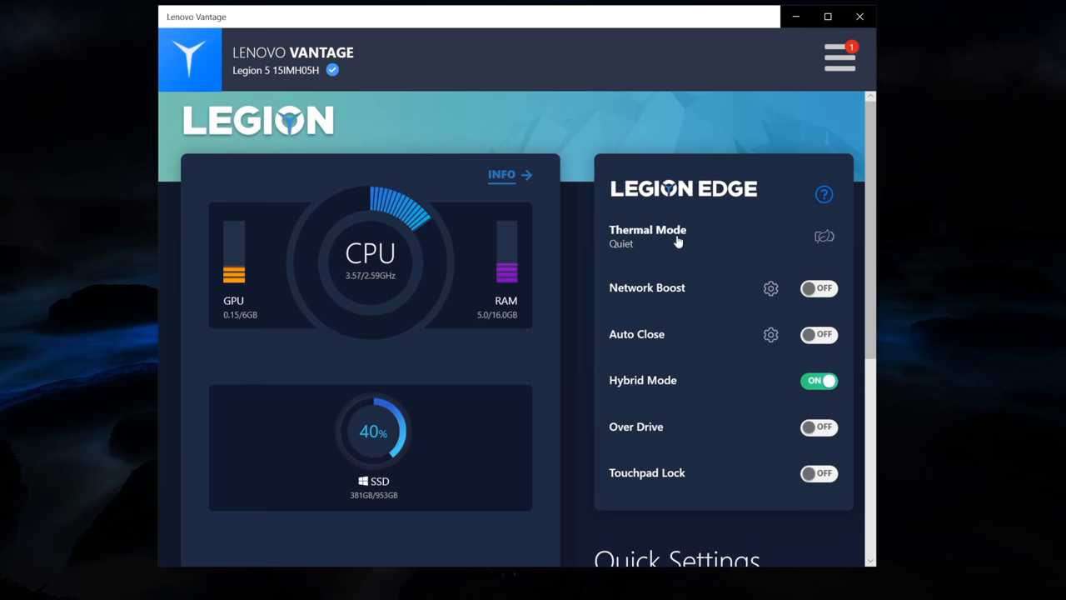
{"action": "left_click", "coordinate": [647, 237]}
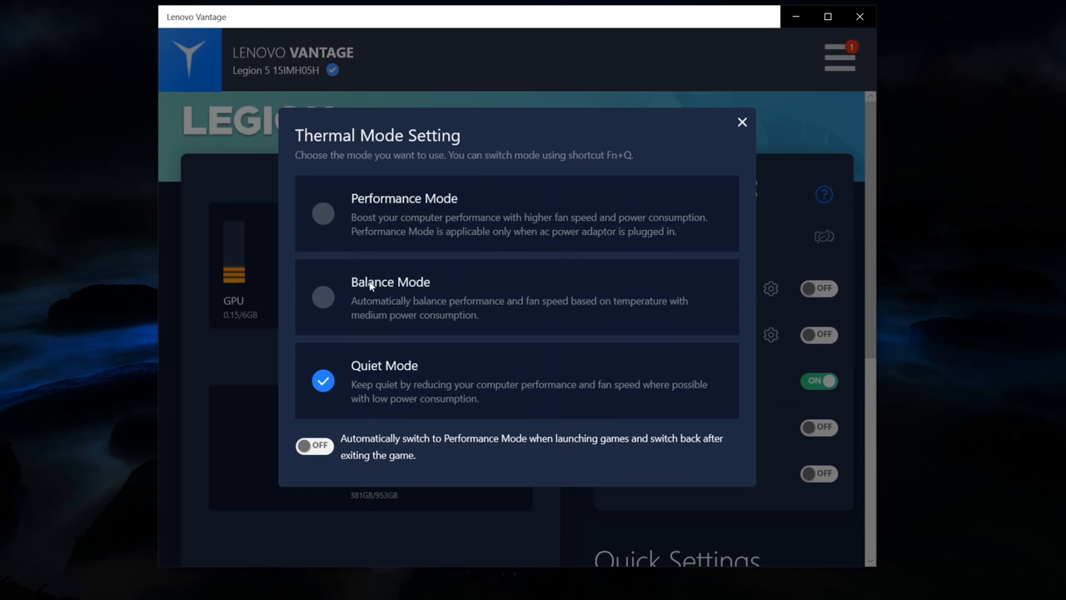
{"action": "mouse_move", "coordinate": [336, 210]}
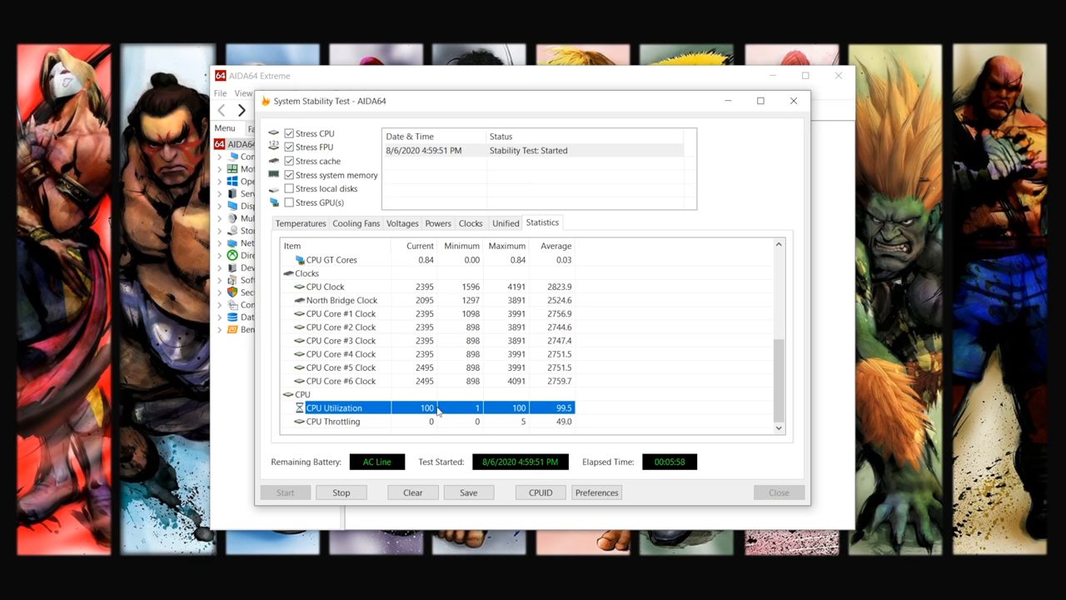
{"action": "left_click", "coordinate": [325, 287]}
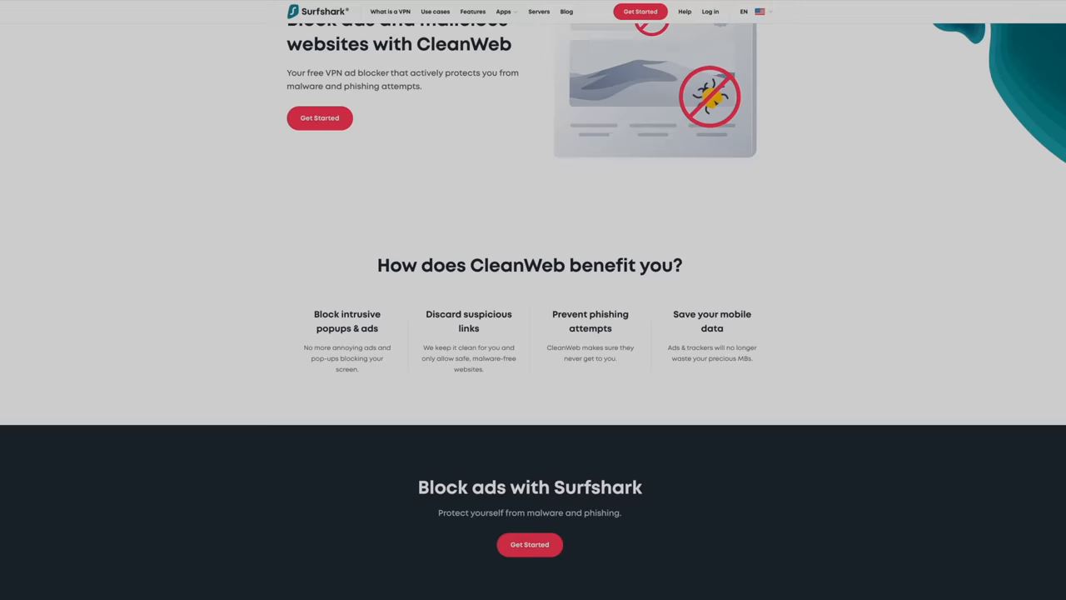
{"action": "scroll", "scroll_direction": "down", "scroll_amount": 3}
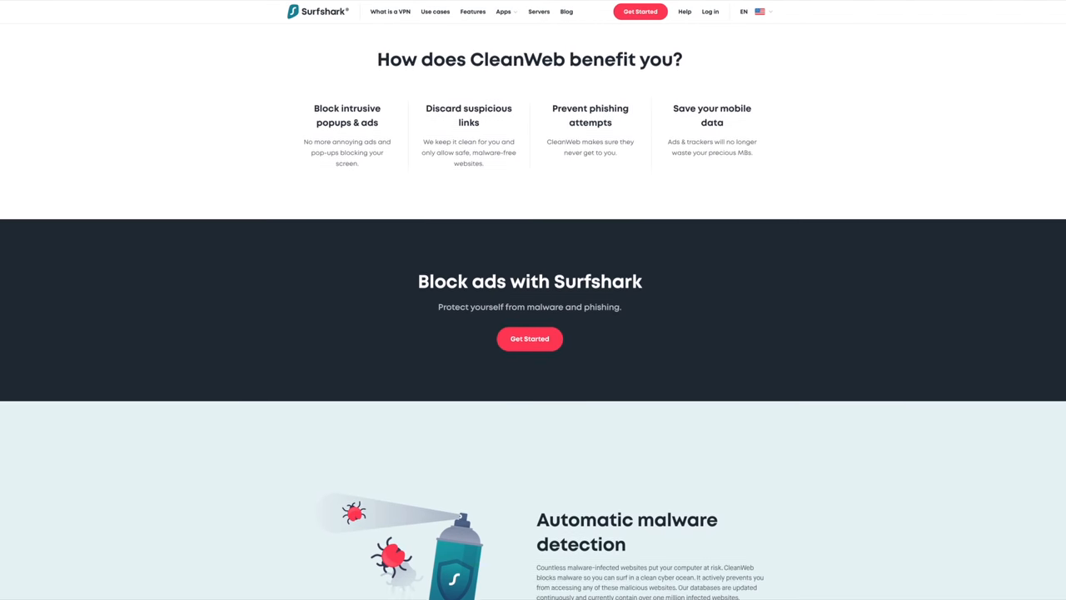
{"action": "scroll", "scroll_direction": "down", "scroll_amount": 3}
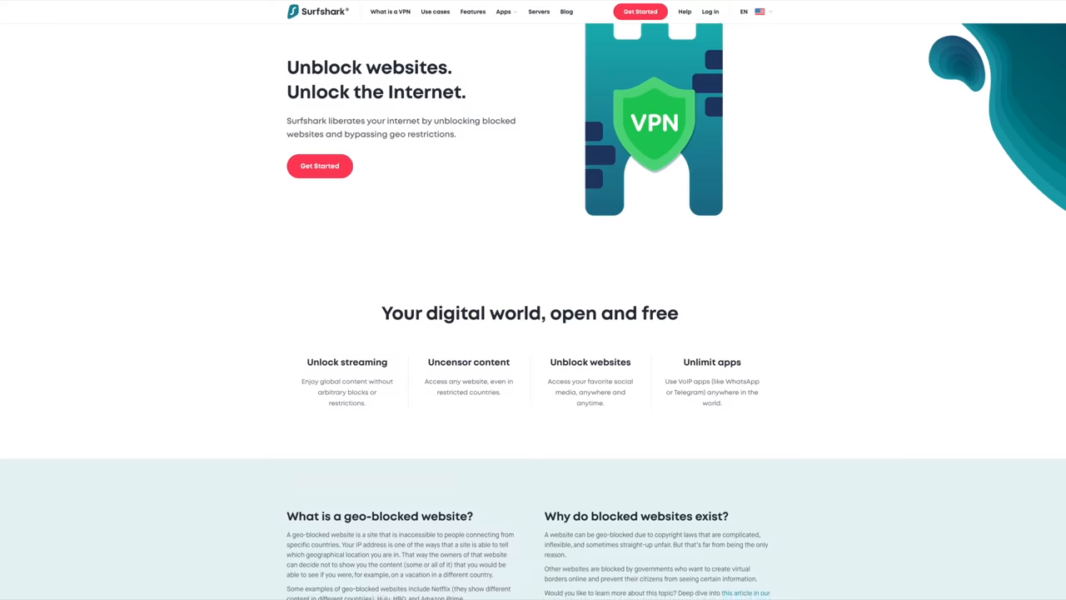
{"action": "scroll", "scroll_direction": "down", "scroll_amount": 3}
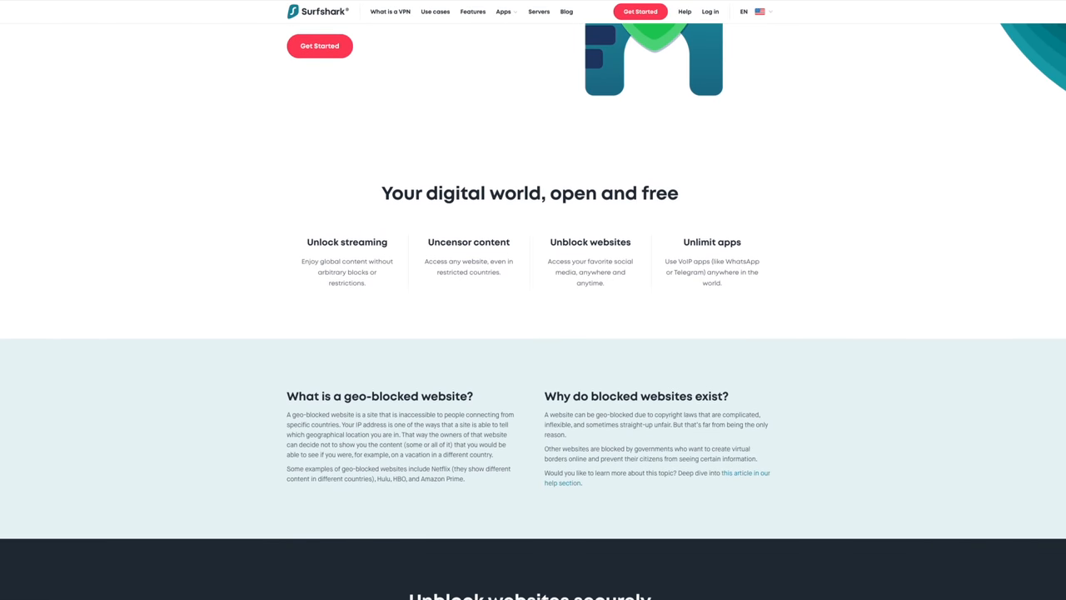
{"action": "scroll", "scroll_direction": "down", "scroll_amount": 3}
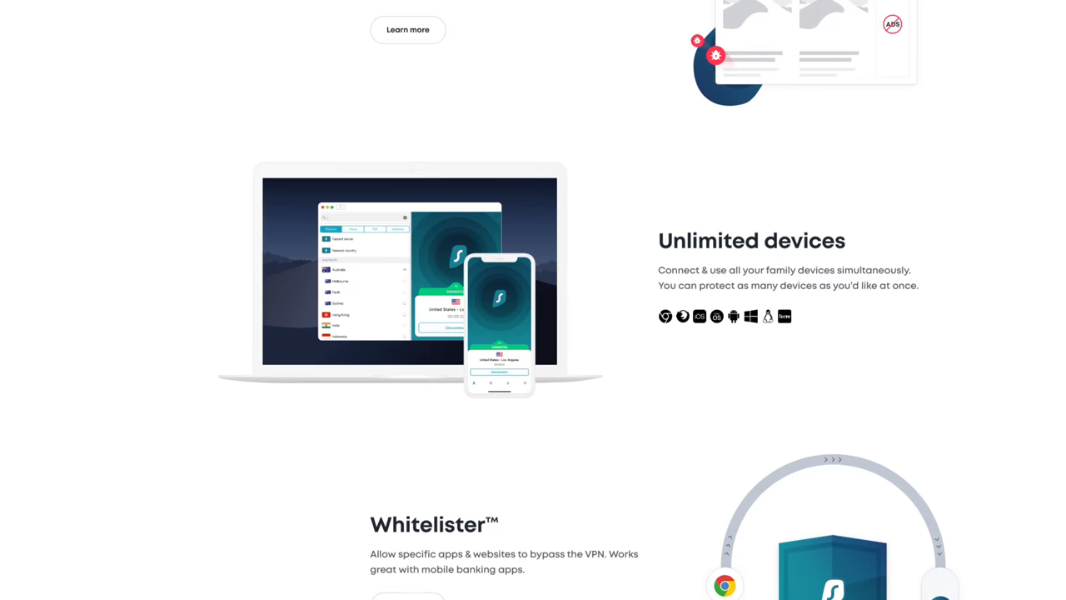
{"action": "scroll", "scroll_direction": "down", "scroll_amount": 3}
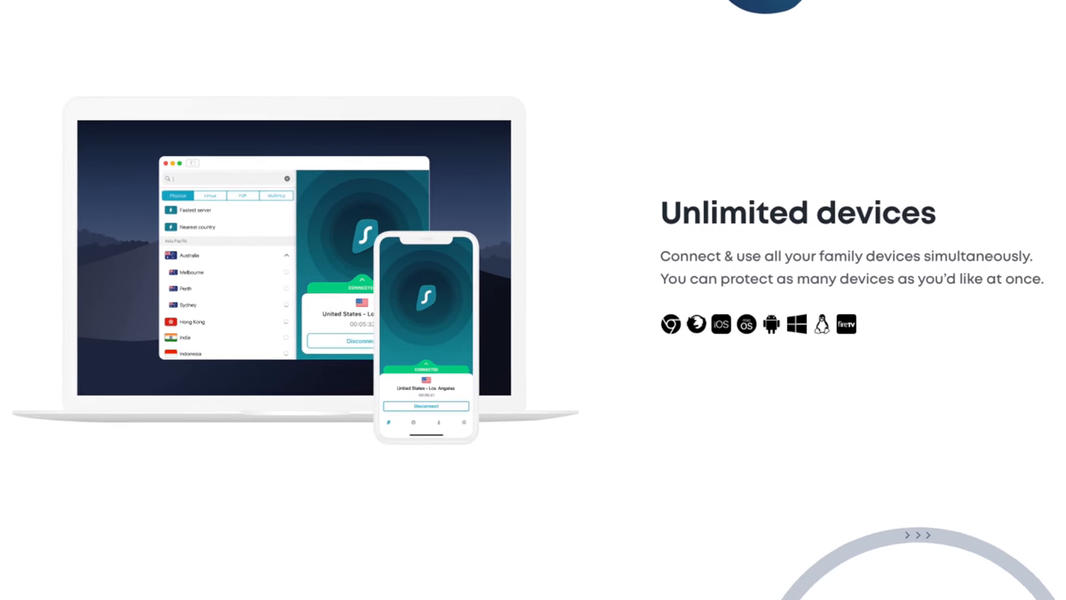